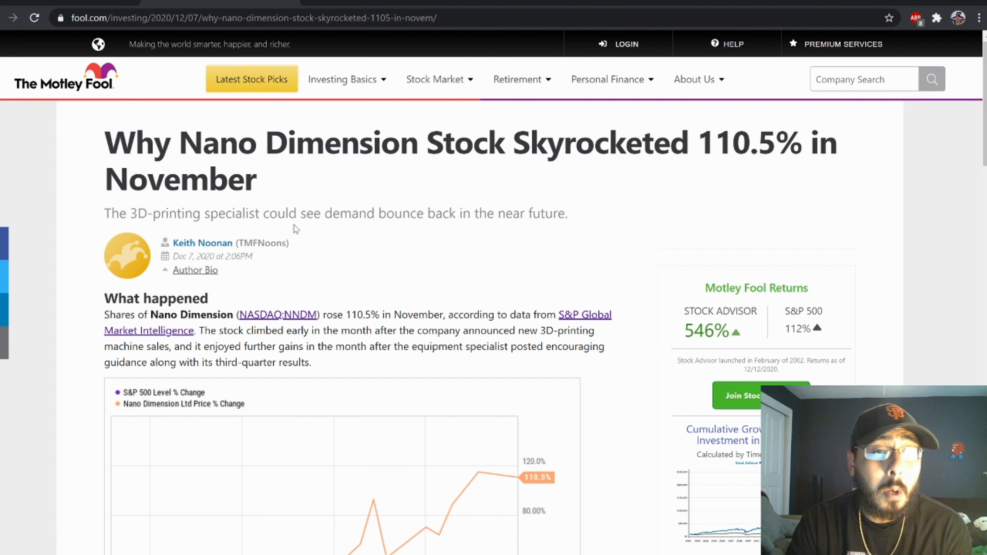
- Link the lower chart to the Purple NNDM symbol group so it replaces TSNP with NNDM
scroll("down", 3)
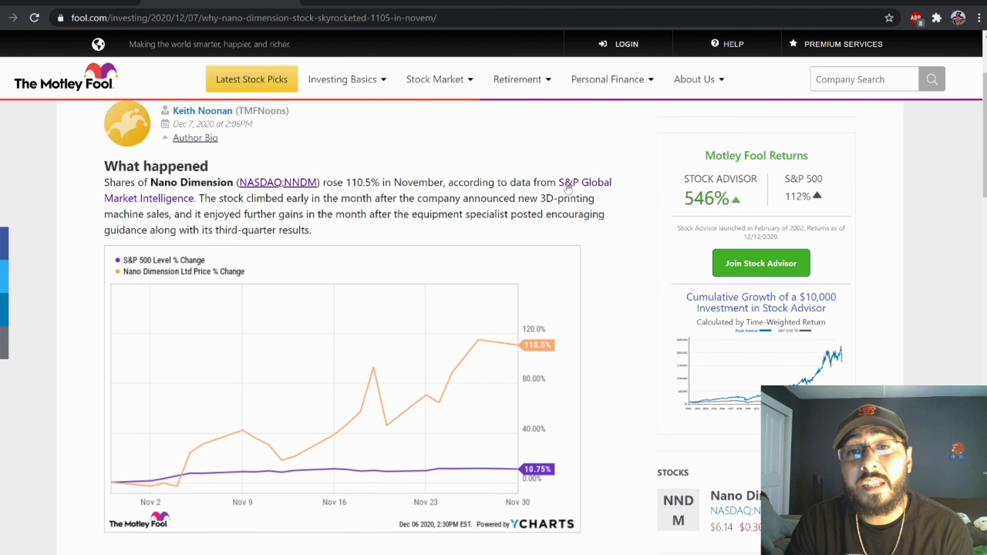
mouse_move(566, 191)
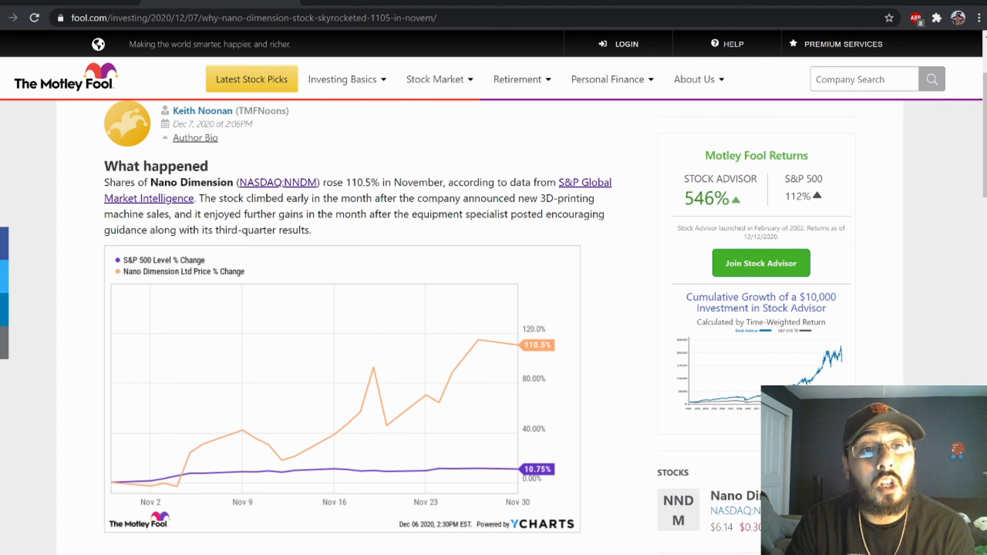
scroll("down", 3)
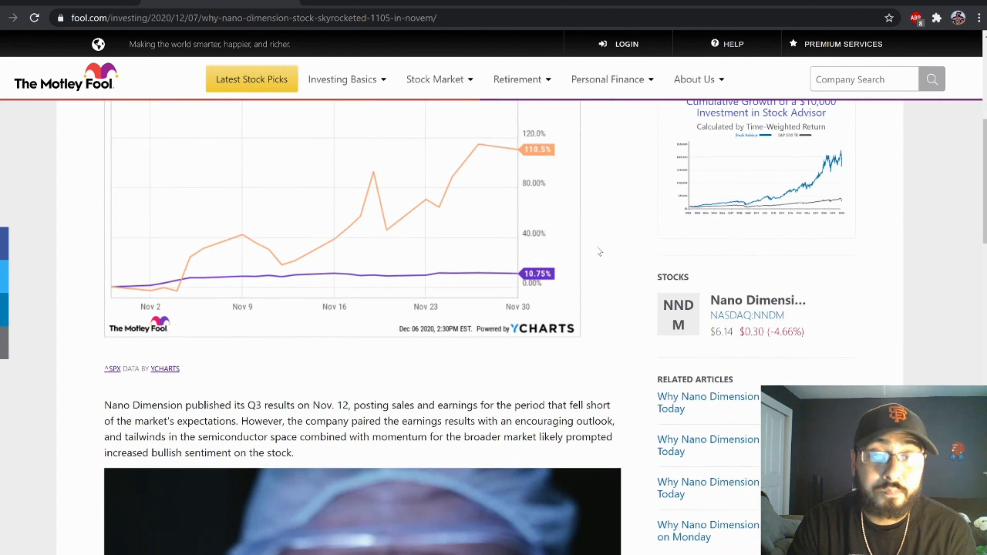
scroll("down", 3)
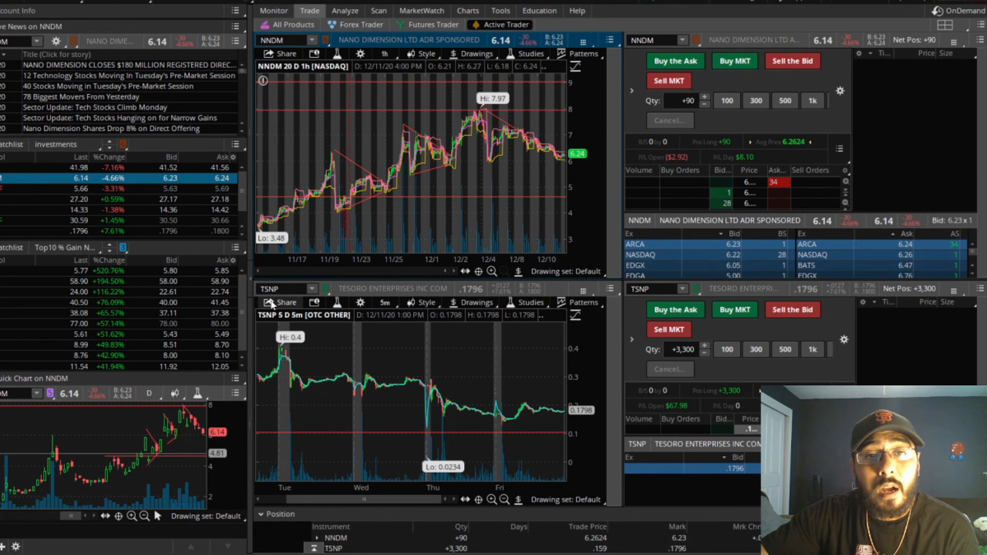
left_click(297, 288)
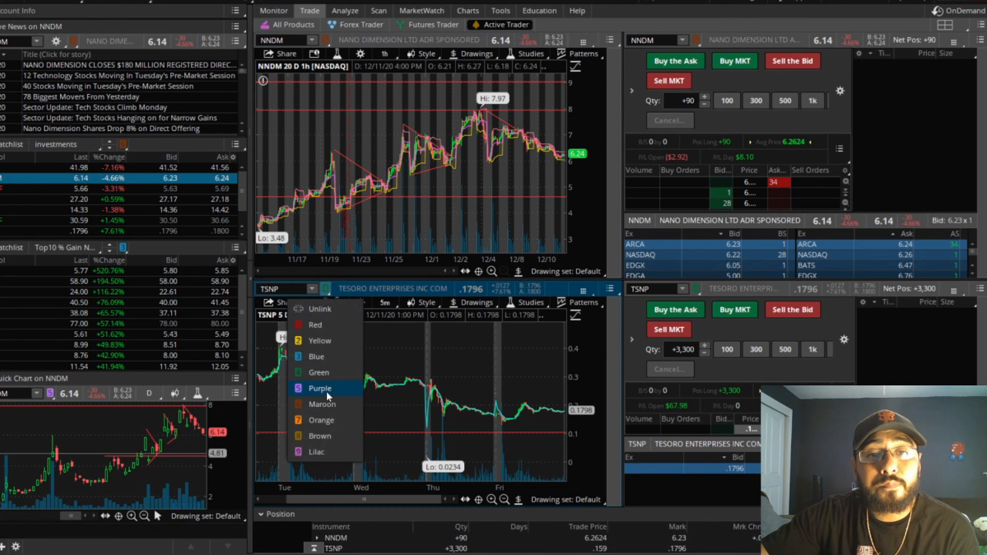
left_click(321, 387)
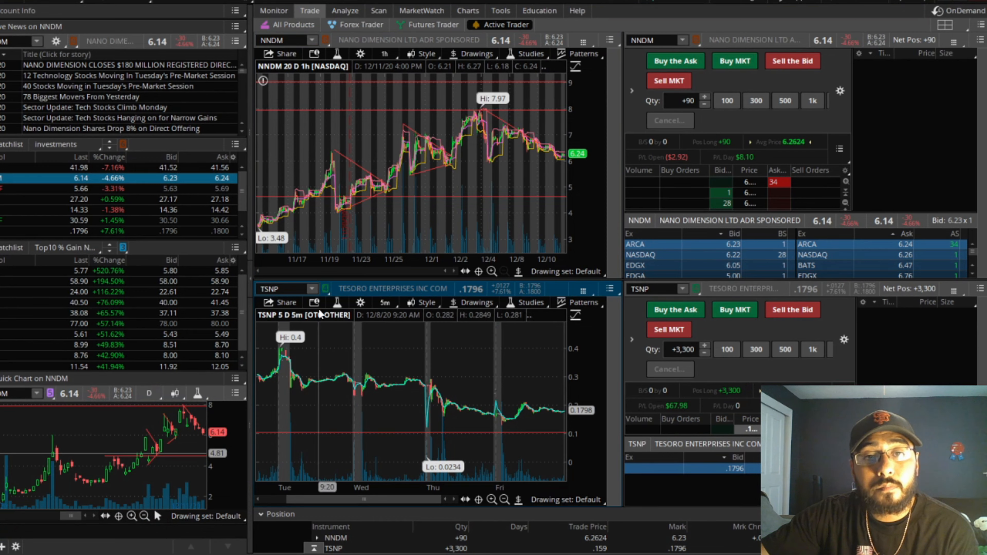
left_click(325, 289)
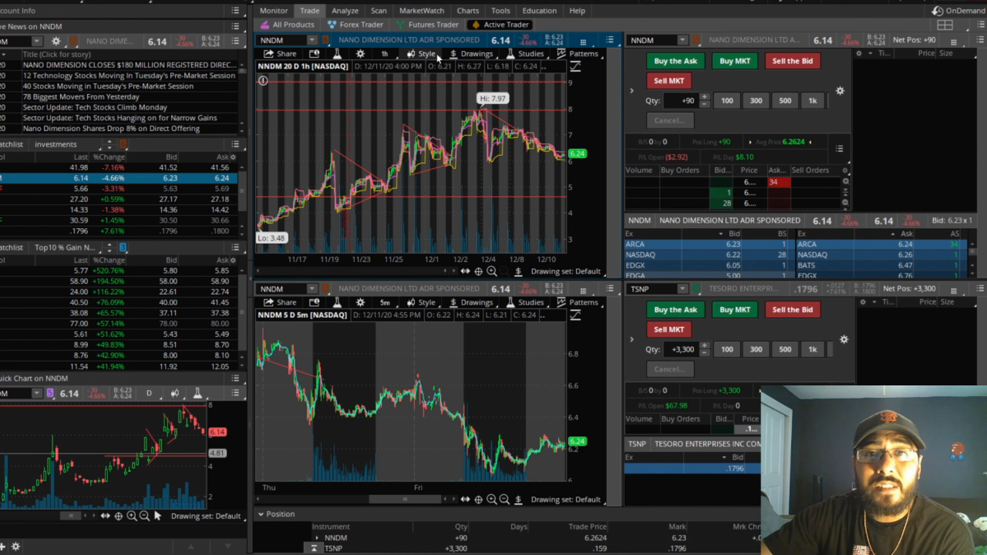
- Add trend and support lines on NNDM via Drawings and switch the chart to 1-year daily bars
left_click(474, 53)
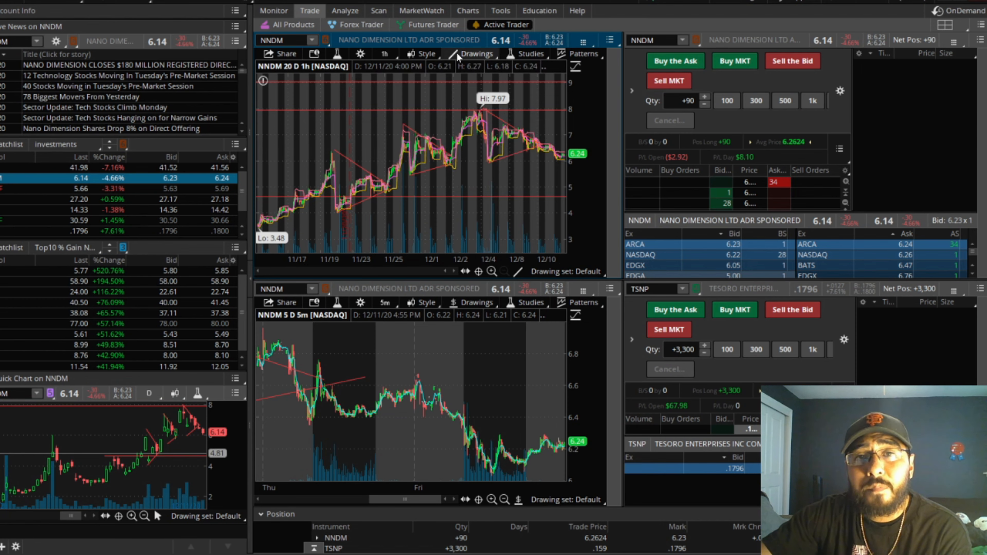
left_click(475, 54)
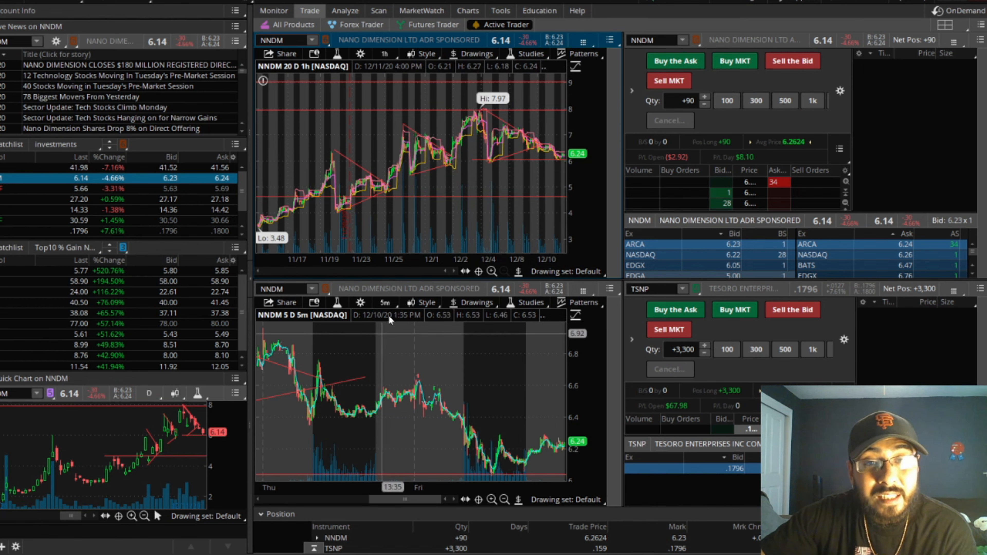
left_click(385, 40)
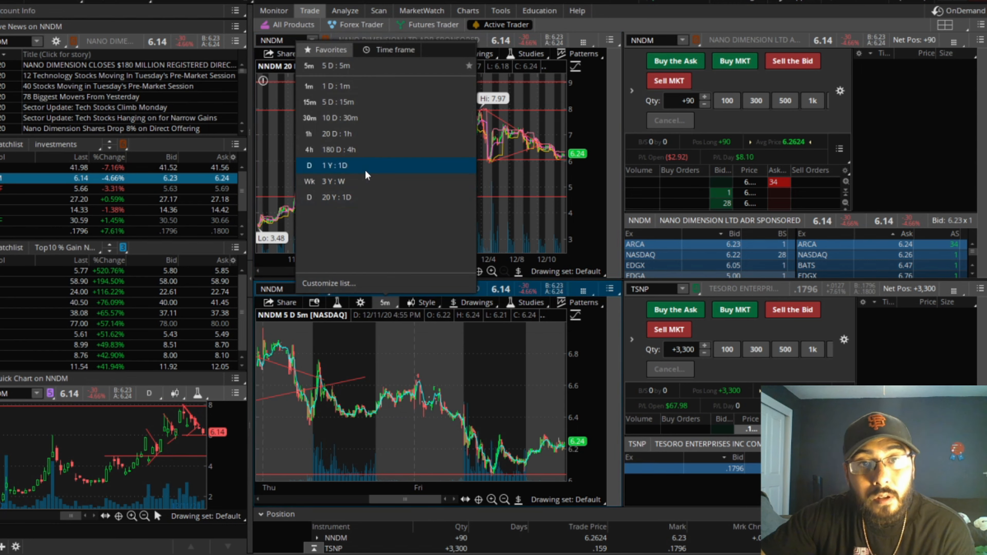
left_click(308, 165)
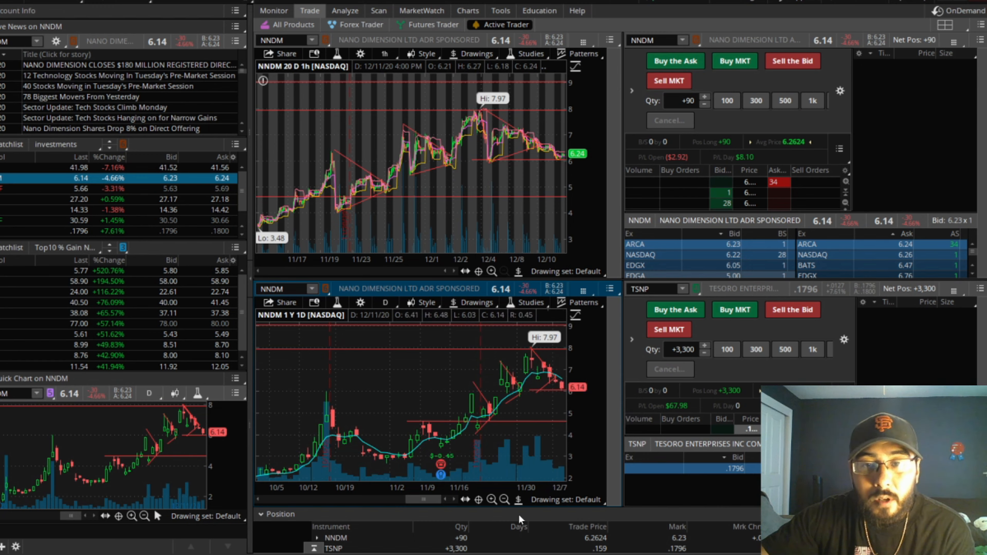
mouse_move(415, 431)
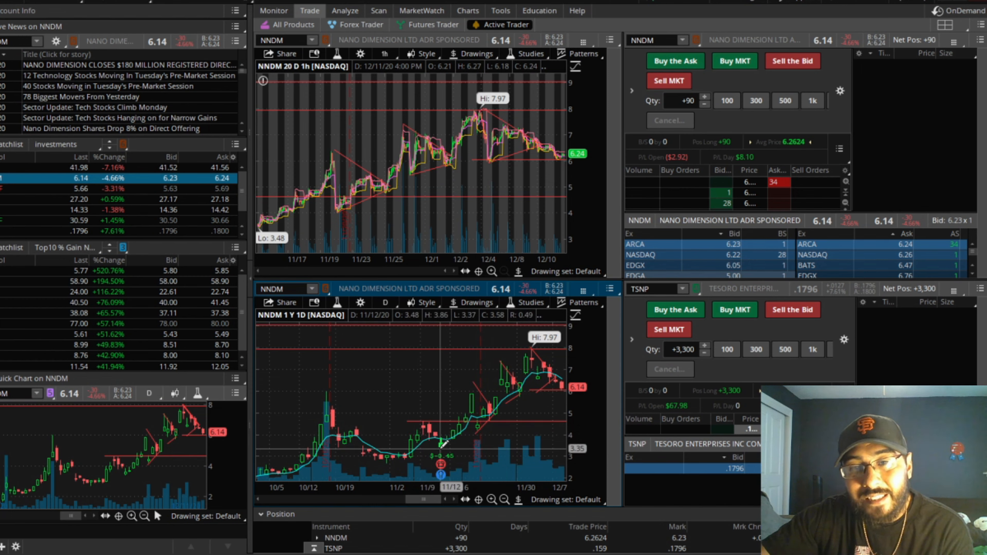
mouse_move(473, 382)
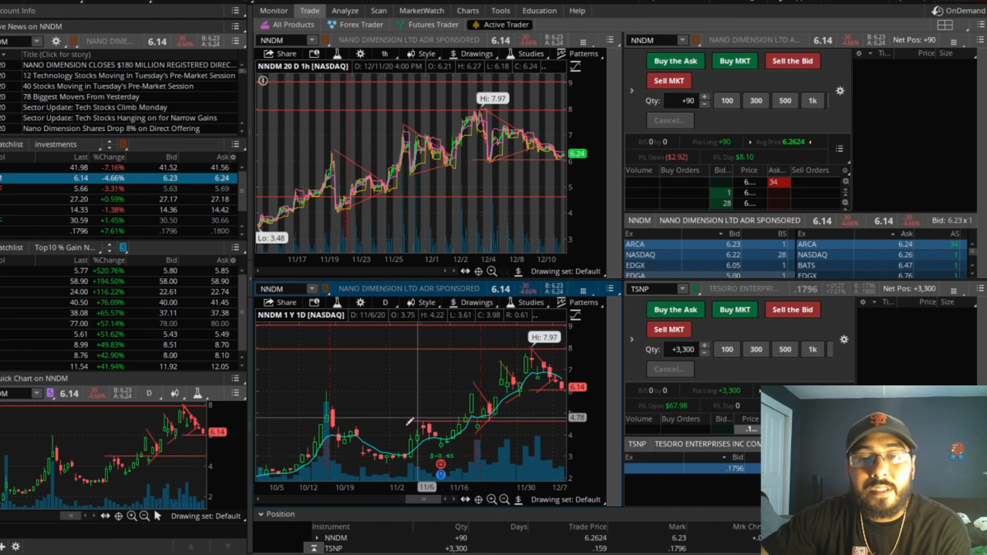
mouse_move(390, 453)
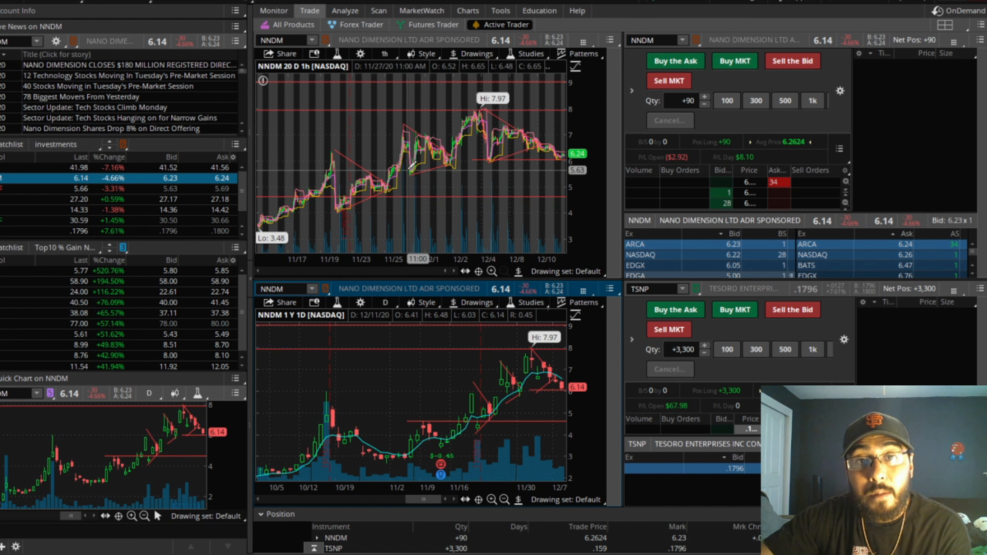
mouse_move(514, 161)
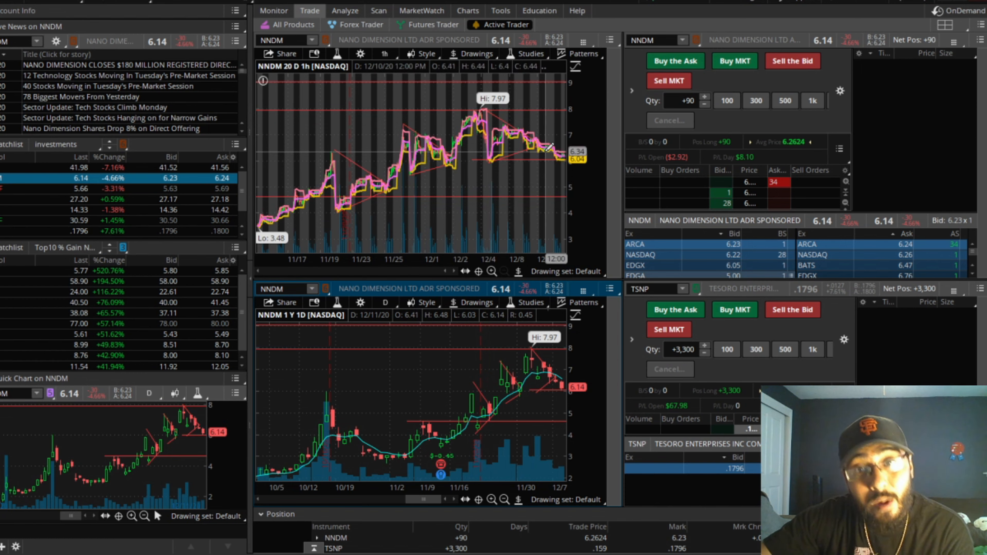
mouse_move(514, 132)
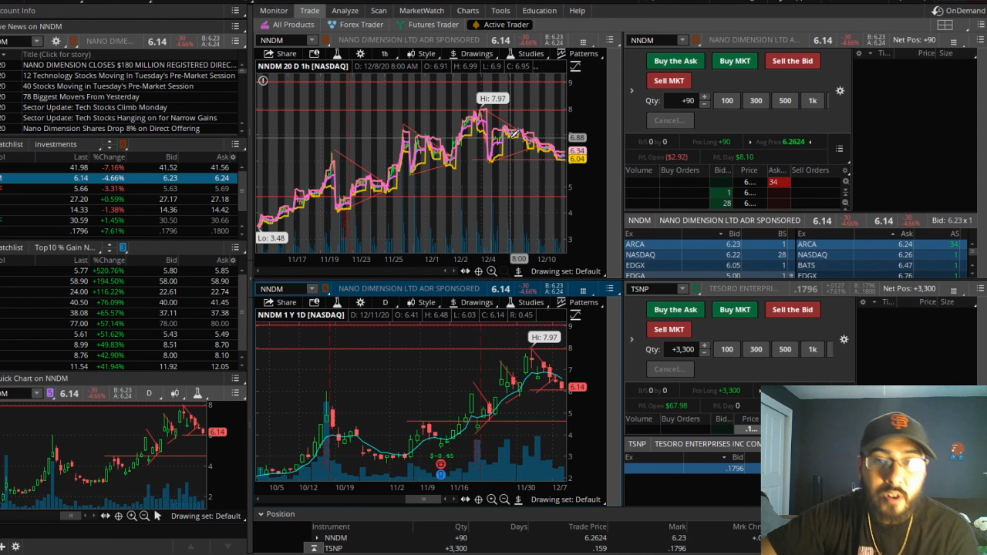
mouse_move(497, 156)
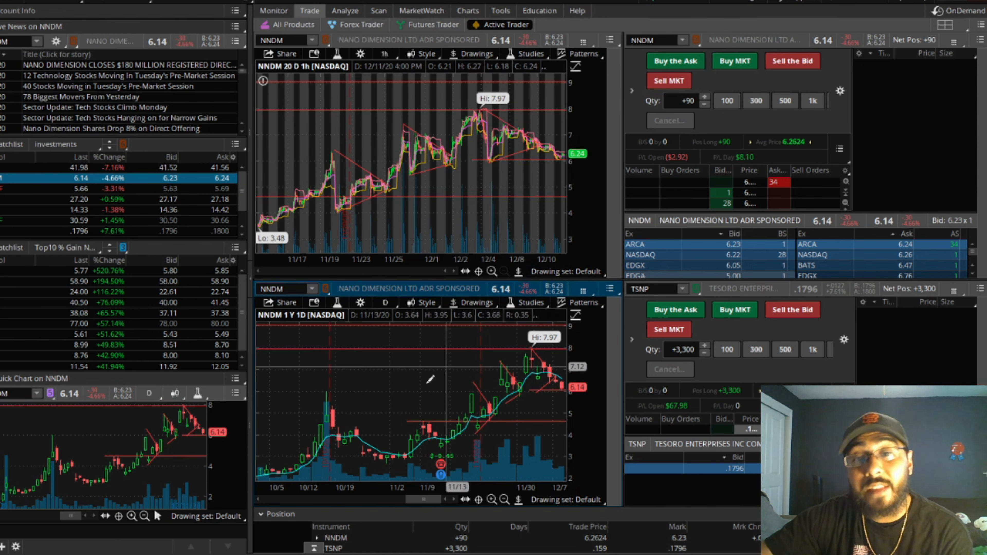
mouse_move(500, 345)
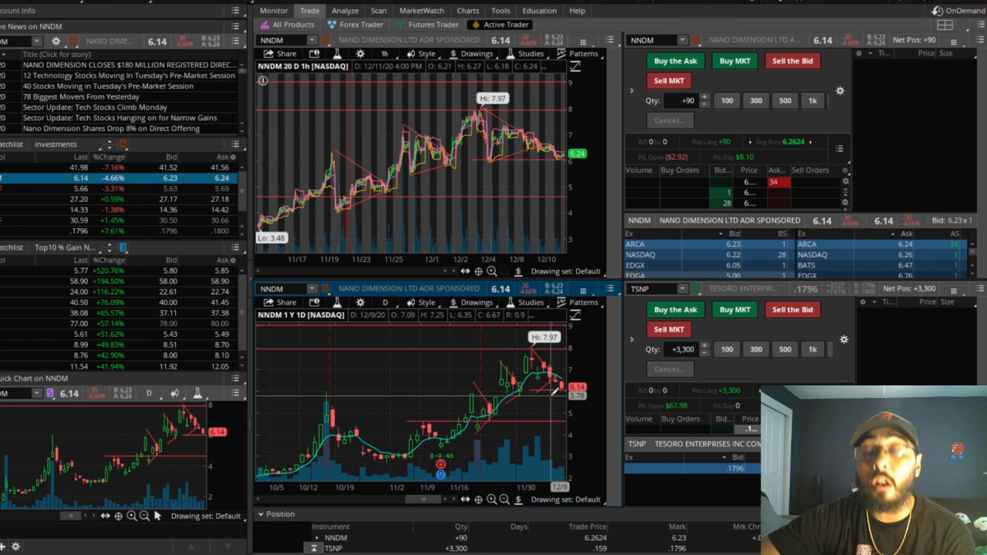
mouse_move(538, 141)
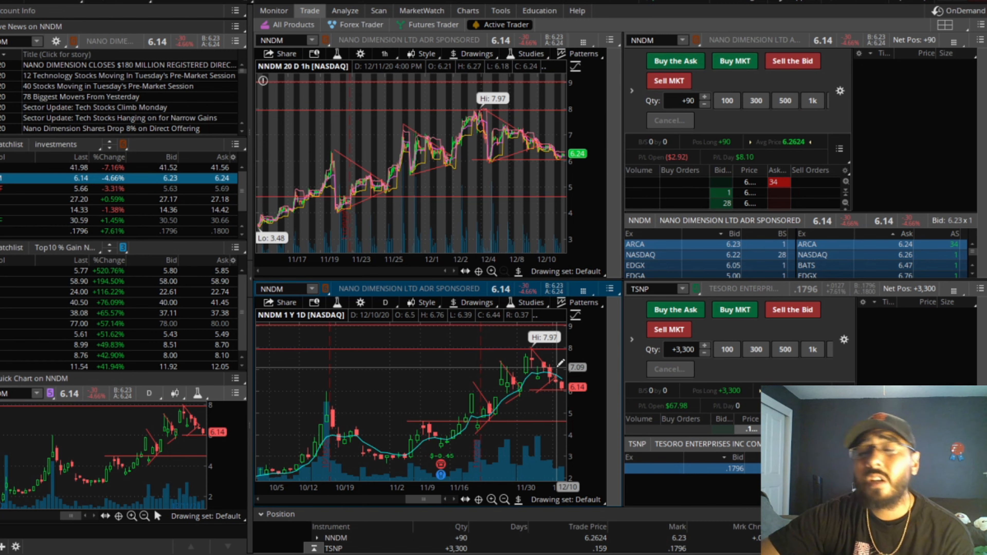
mouse_move(550, 364)
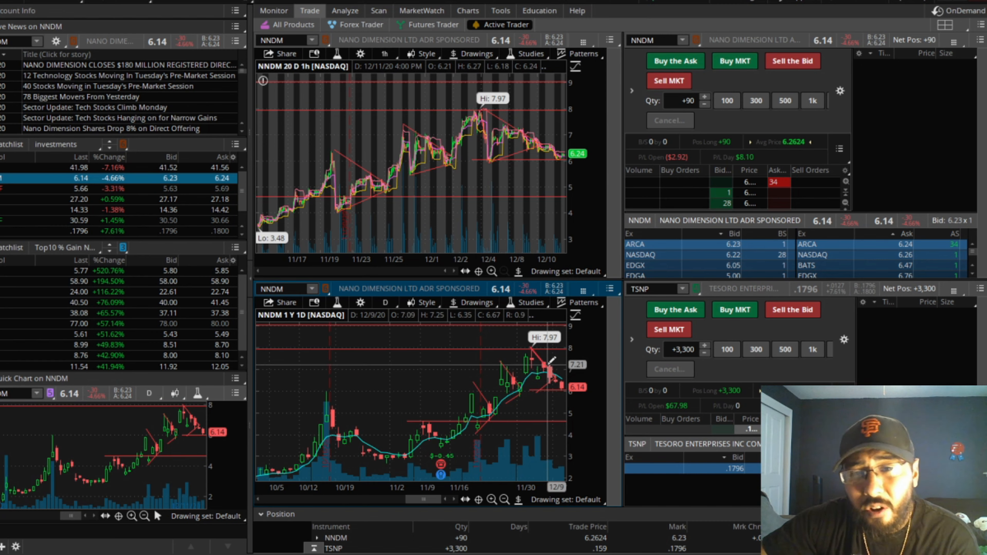